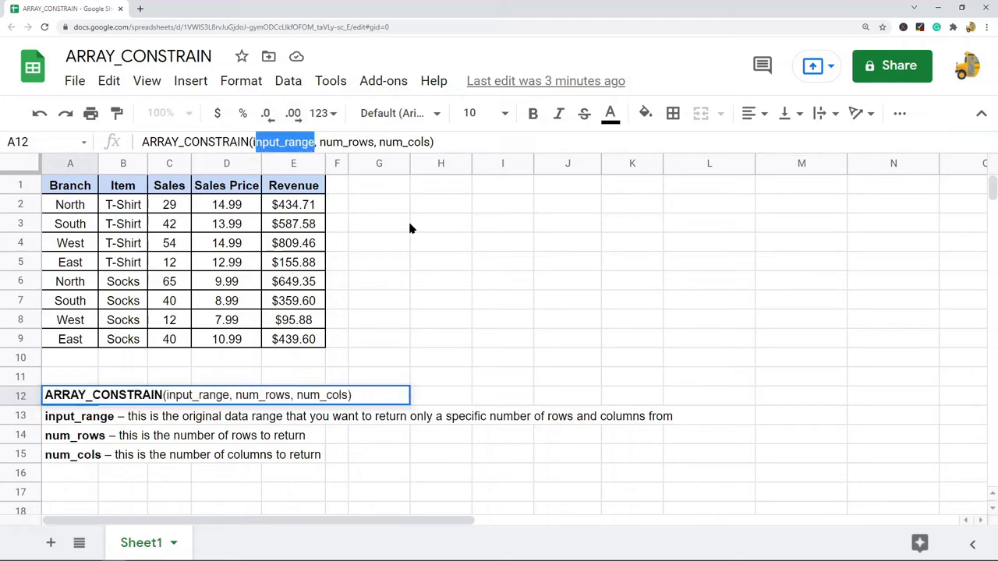
pyautogui.moveTo(533, 255)
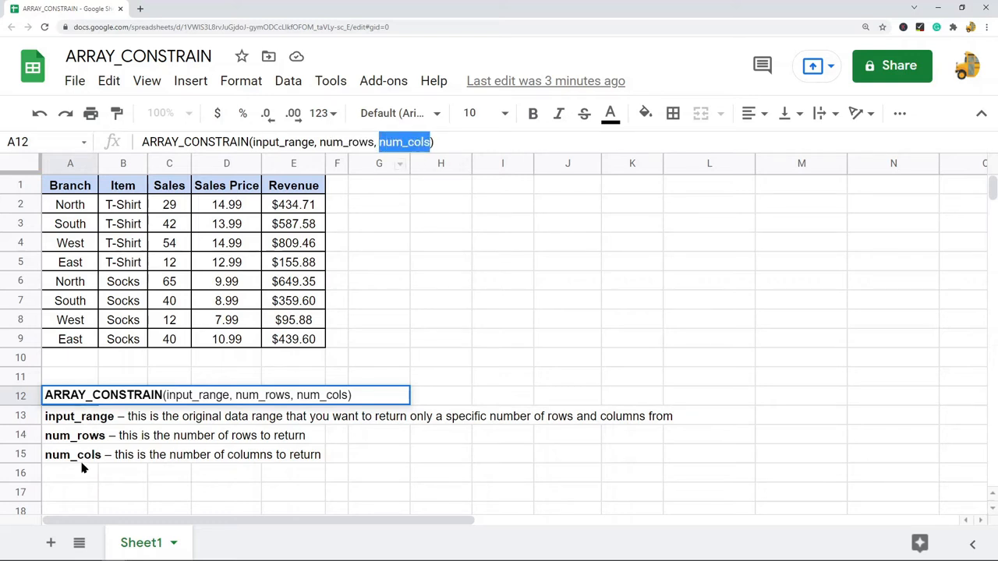
pyautogui.moveTo(403, 303)
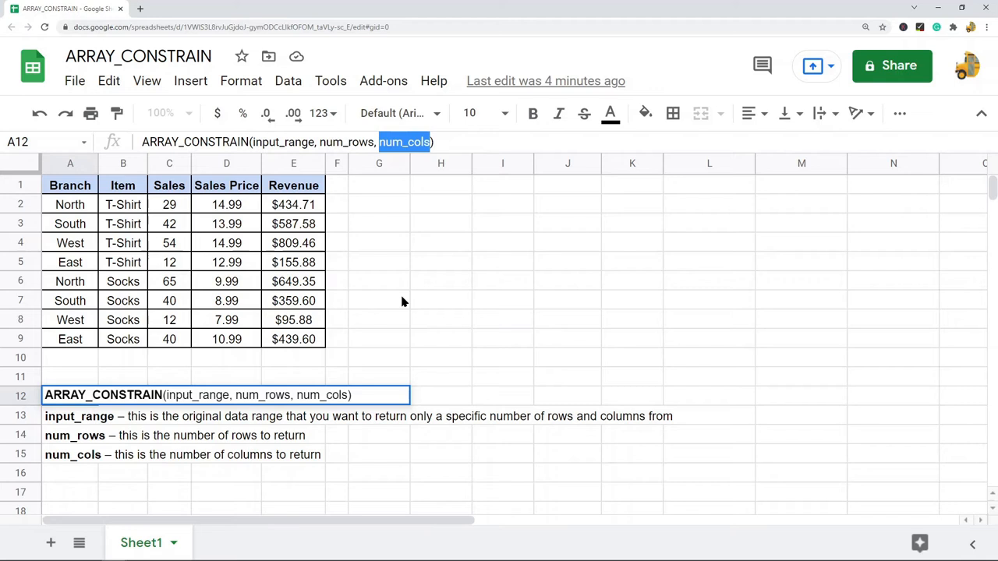
pyautogui.moveTo(438, 294)
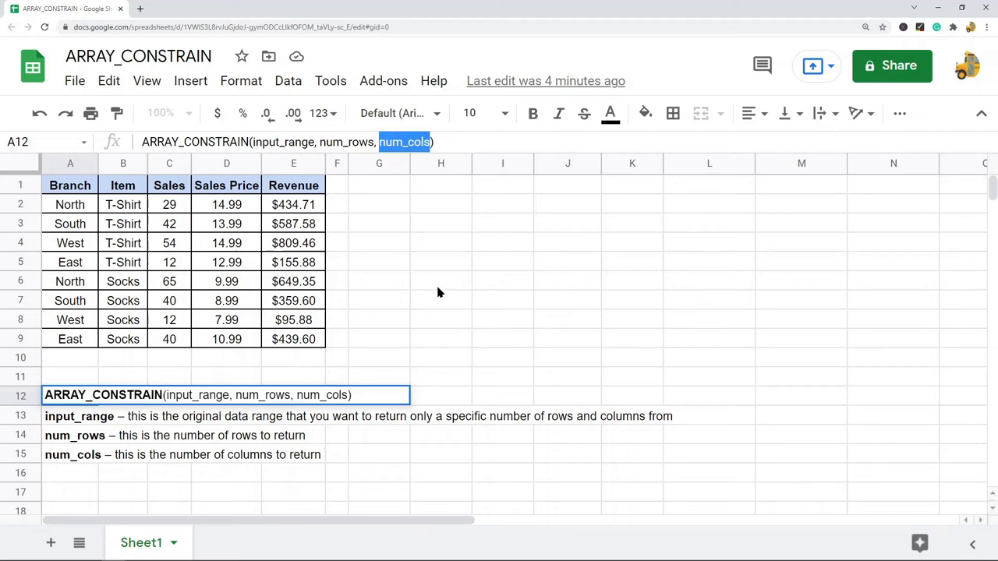
# - Enter =ARRAY_CONSTRAIN(A1:E9,5,5) in G1 to return the header plus the first four sales rows
pyautogui.click(379, 262)
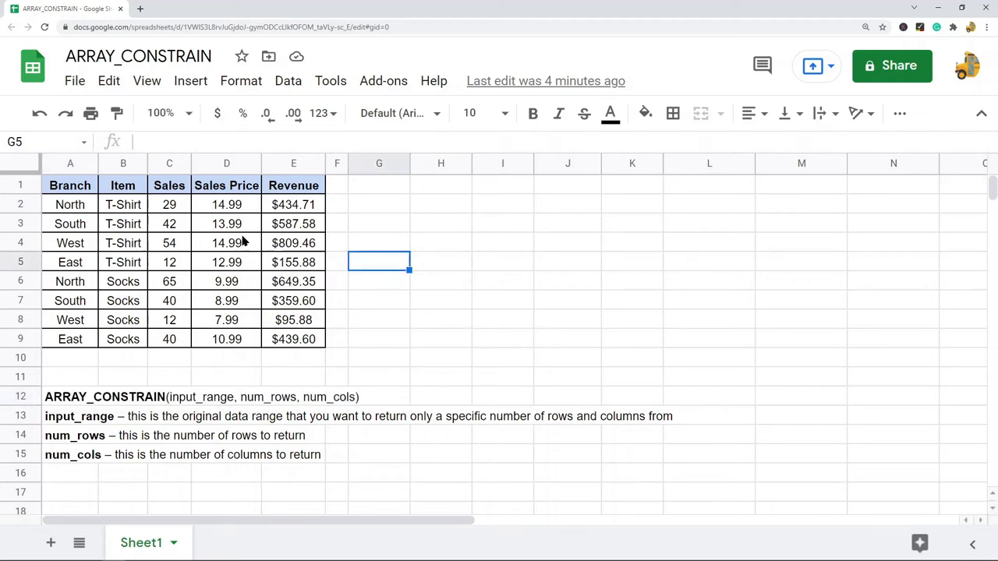
pyautogui.click(70, 184)
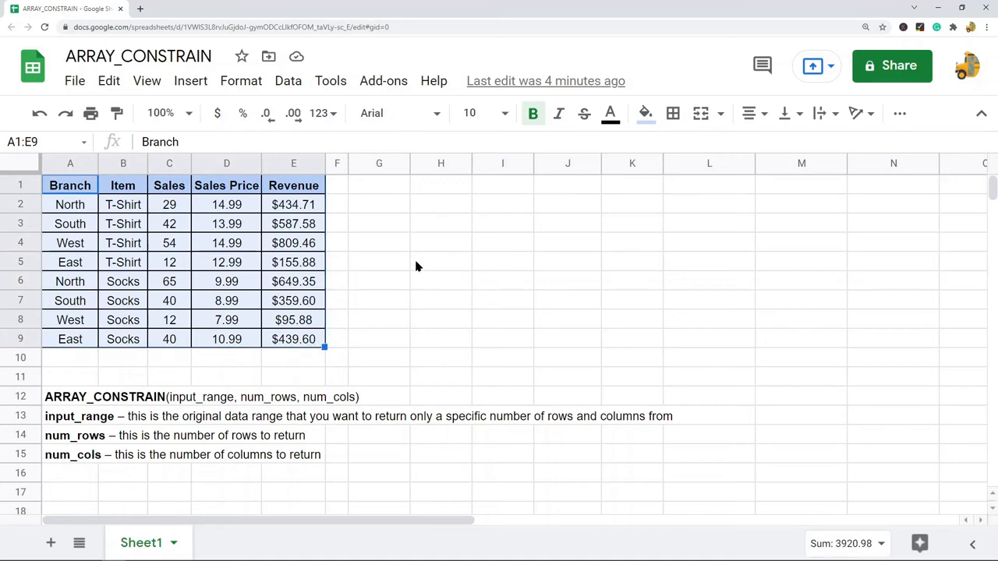
pyautogui.moveTo(376, 191)
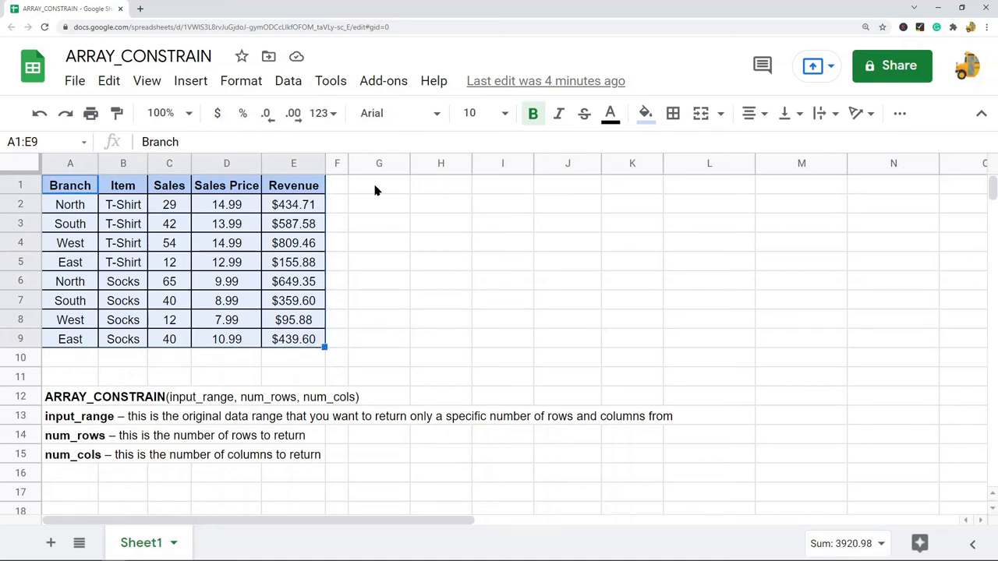
pyautogui.click(379, 184)
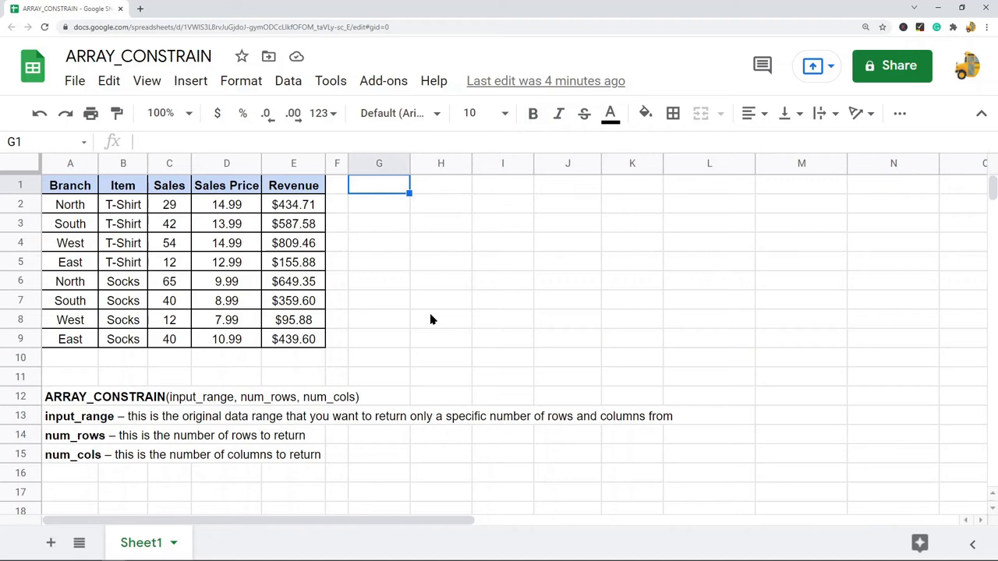
pyautogui.write('=')
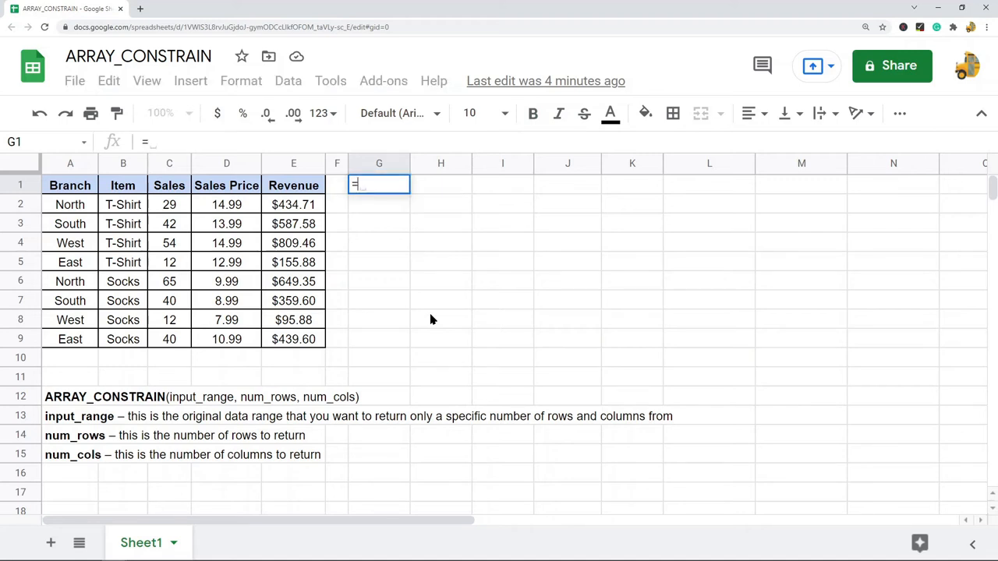
pyautogui.write('ARRAY')
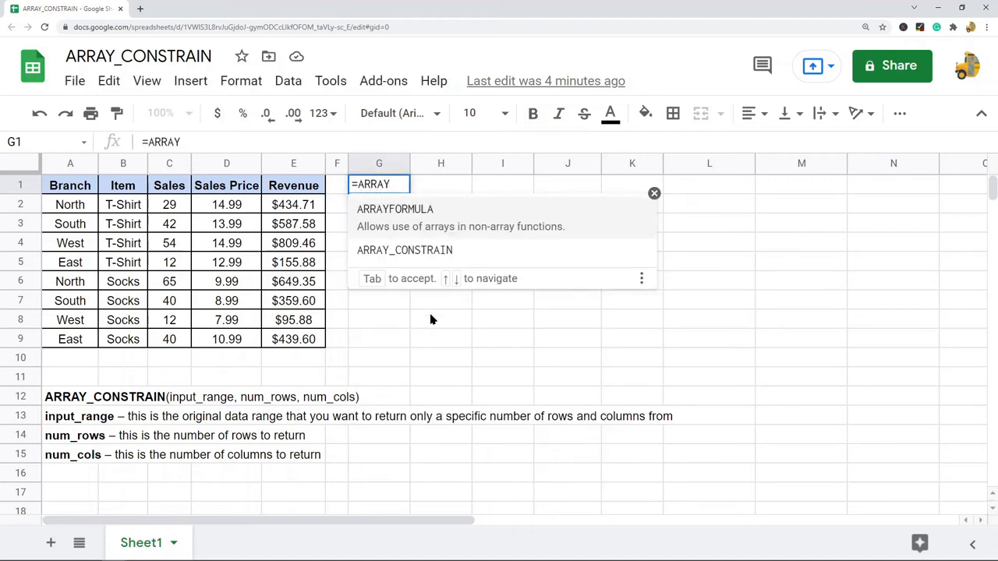
pyautogui.write('_')
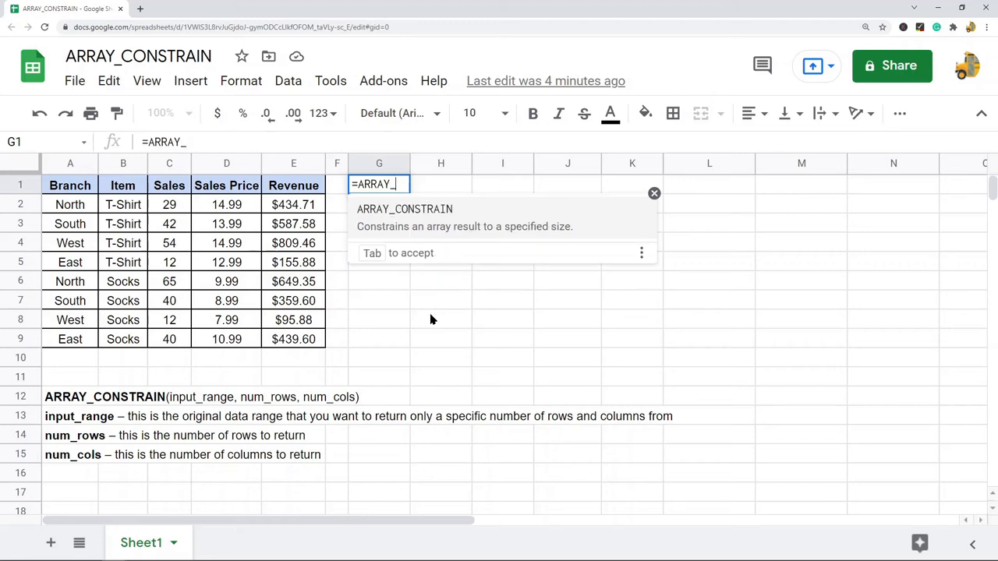
pyautogui.press('Tab')
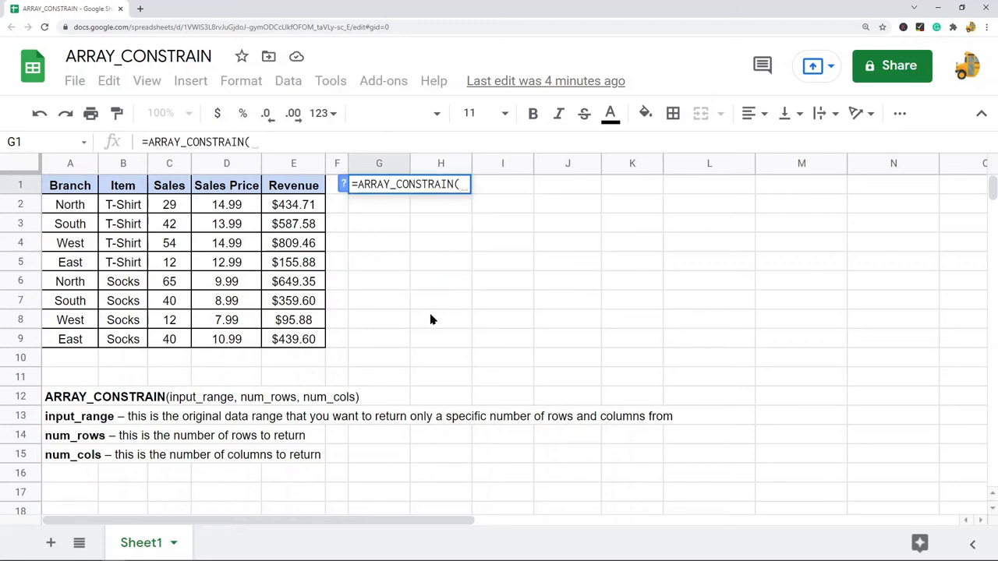
pyautogui.write('A1:E9')
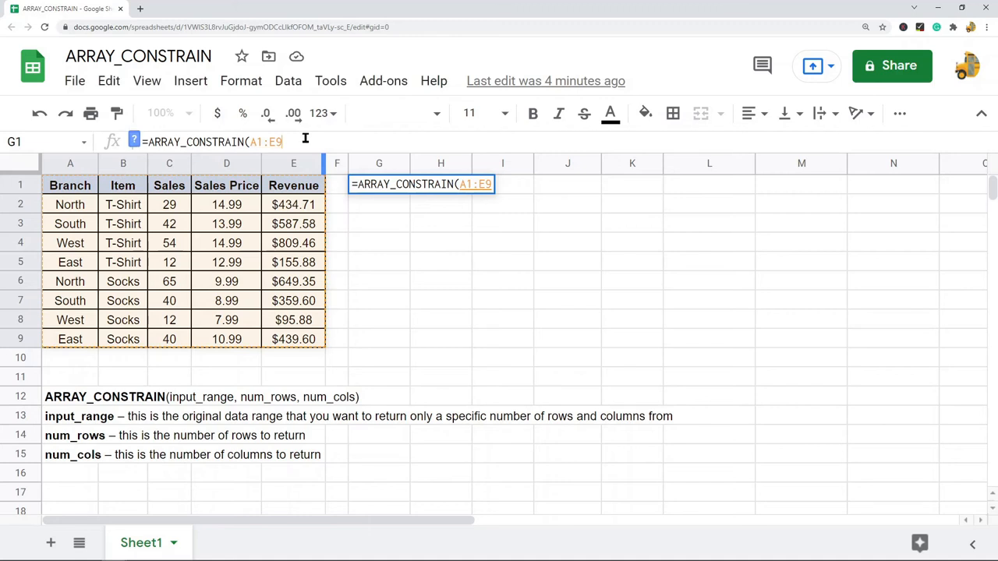
pyautogui.write(',5')
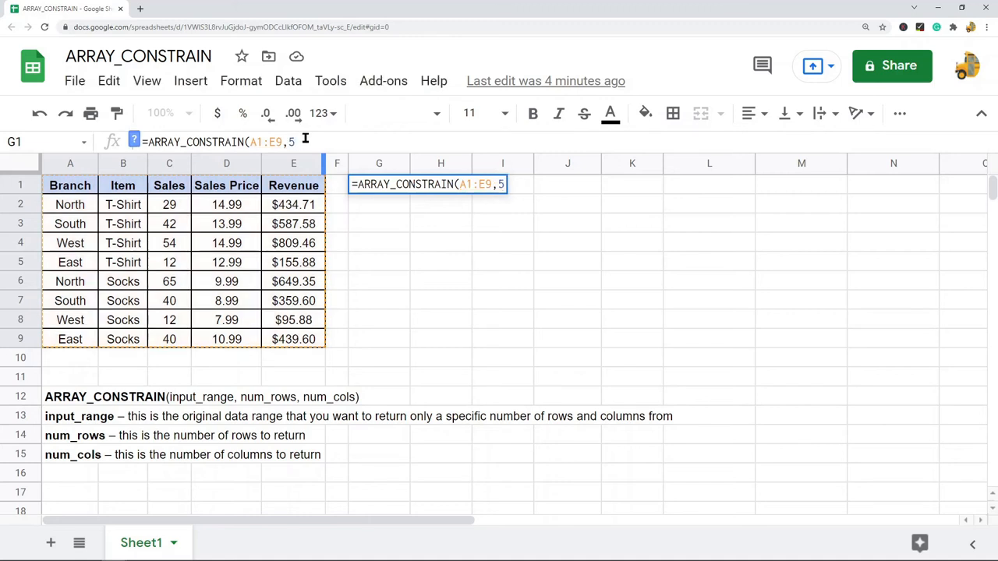
pyautogui.write('5)')
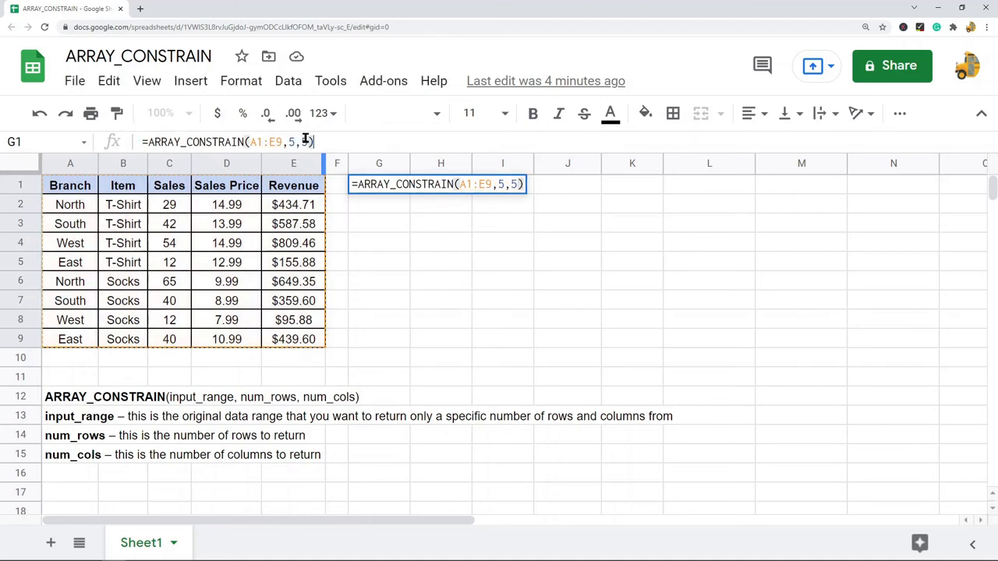
pyautogui.press('Return')
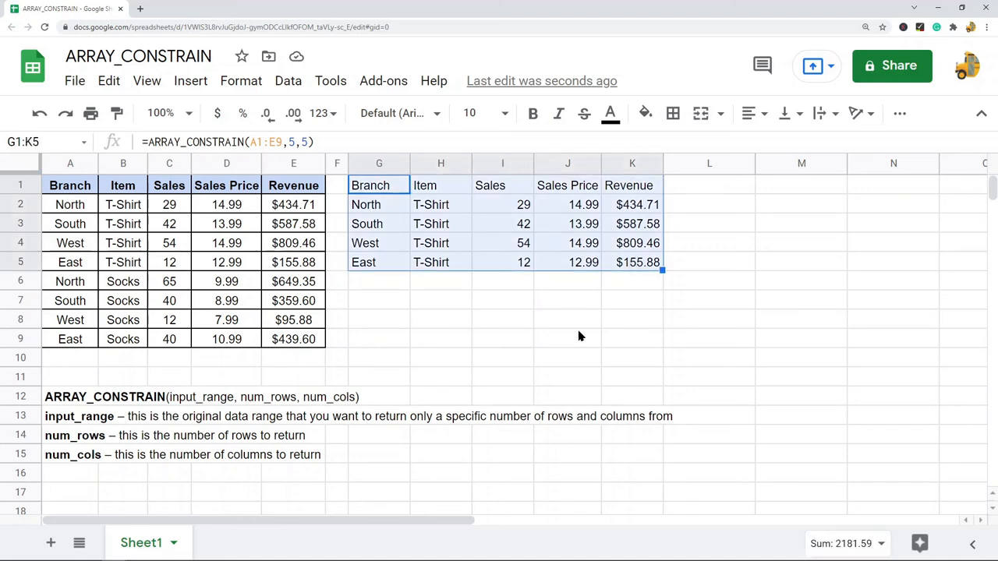
pyautogui.moveTo(607, 341)
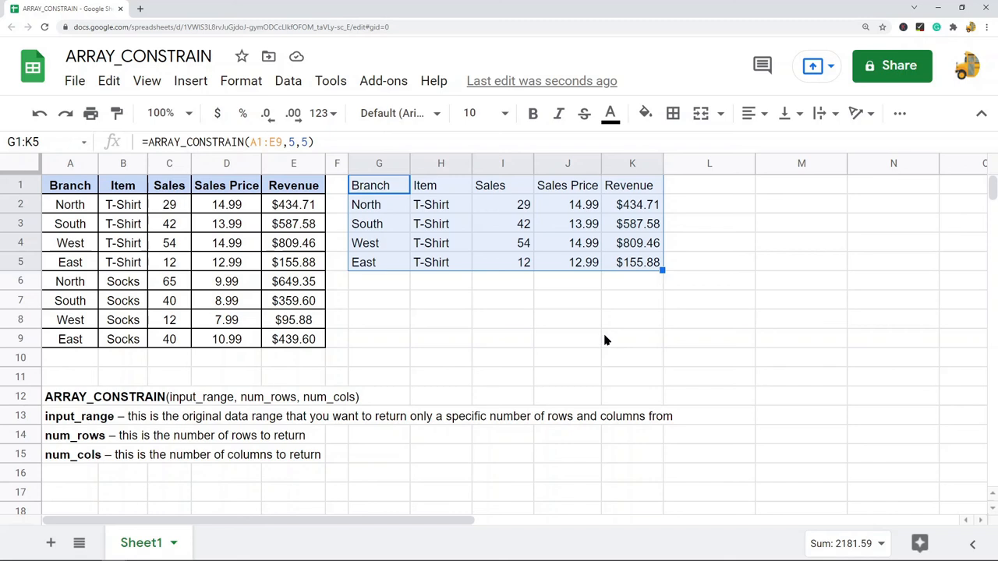
pyautogui.moveTo(596, 336)
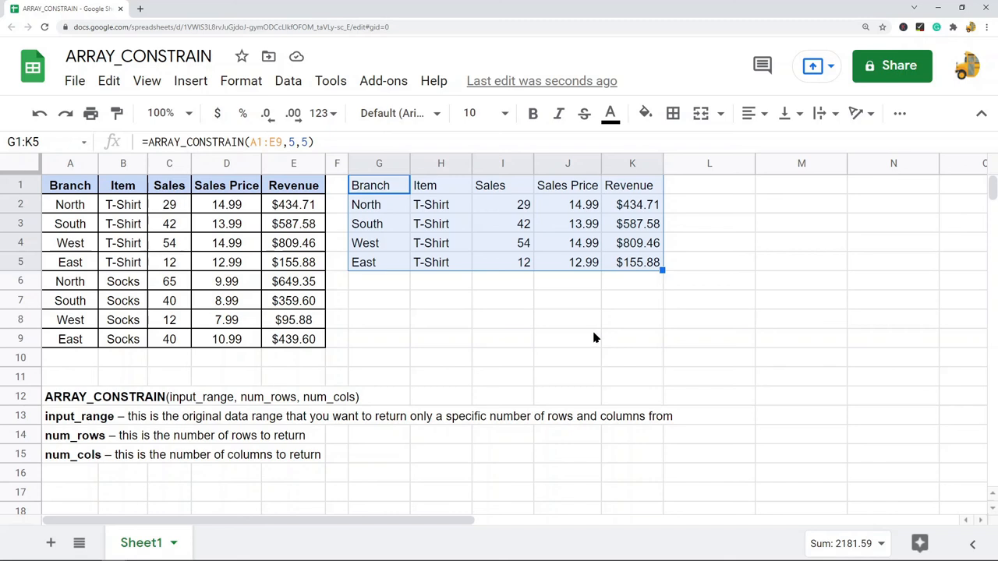